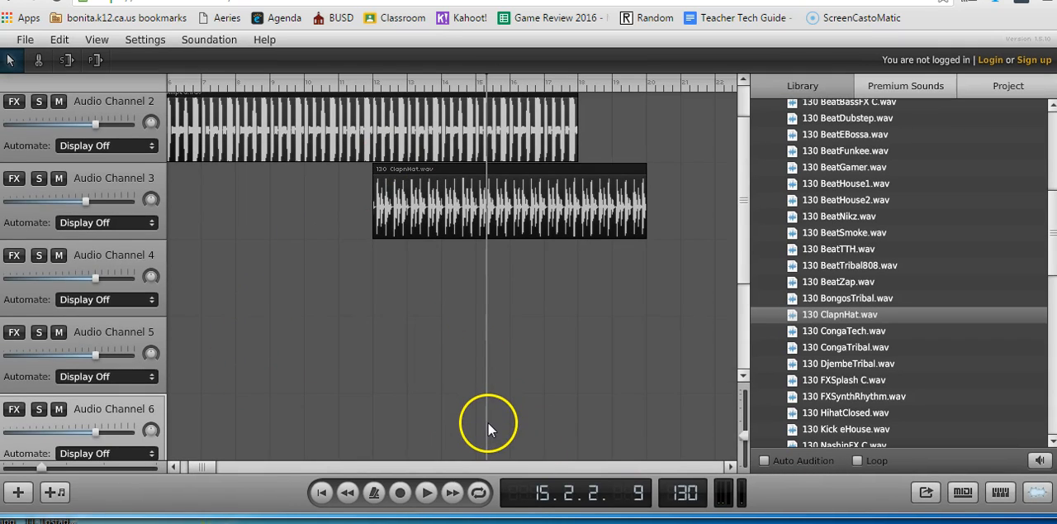
pyautogui.moveTo(206, 467)
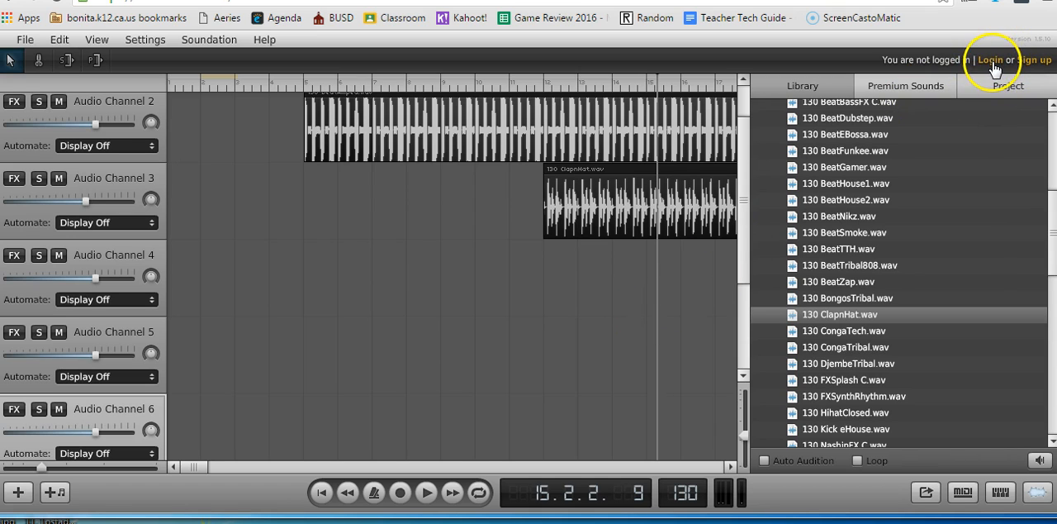
pyautogui.moveTo(90, 91)
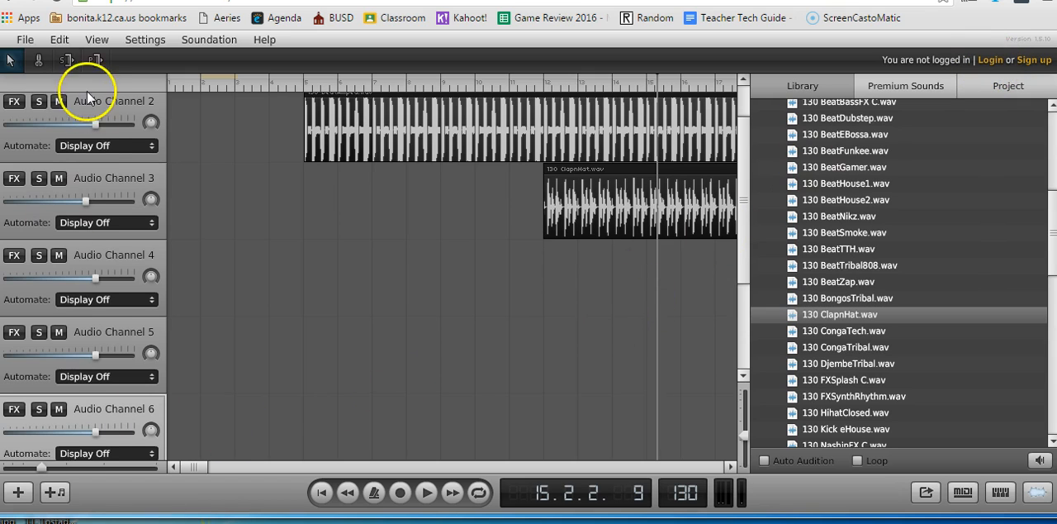
pyautogui.moveTo(104, 158)
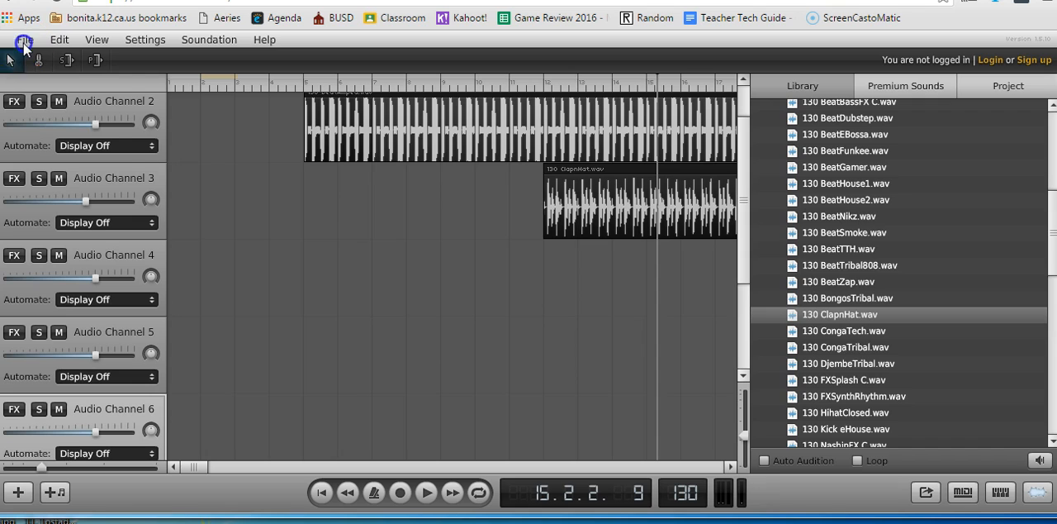
# Step: Choose Export .sng File from the File menu to open the save dialog
pyautogui.click(24, 38)
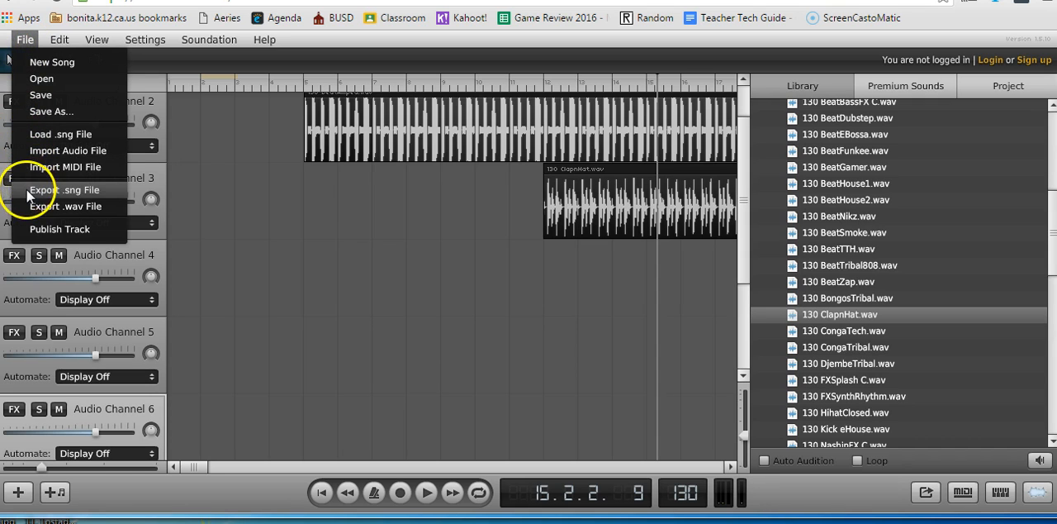
pyautogui.moveTo(46, 197)
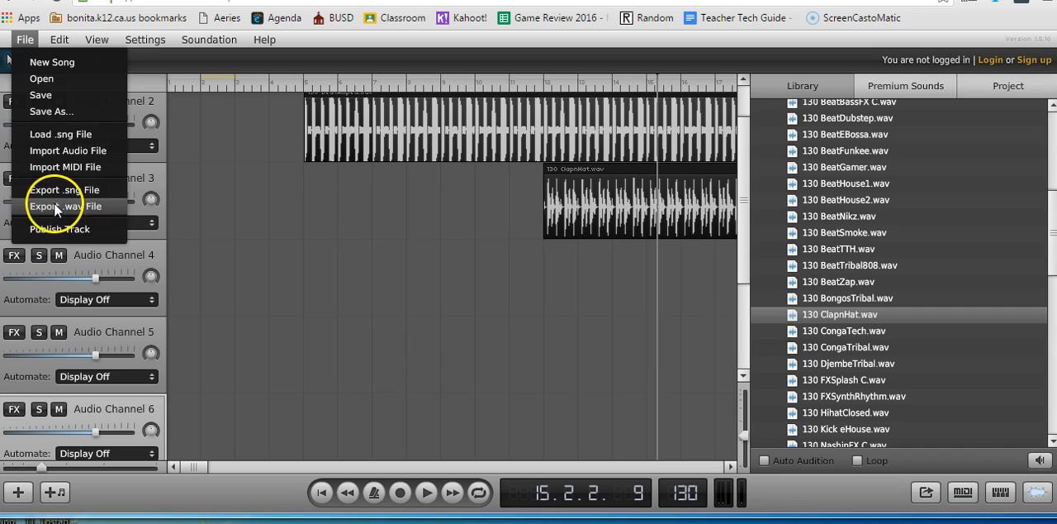
pyautogui.moveTo(74, 213)
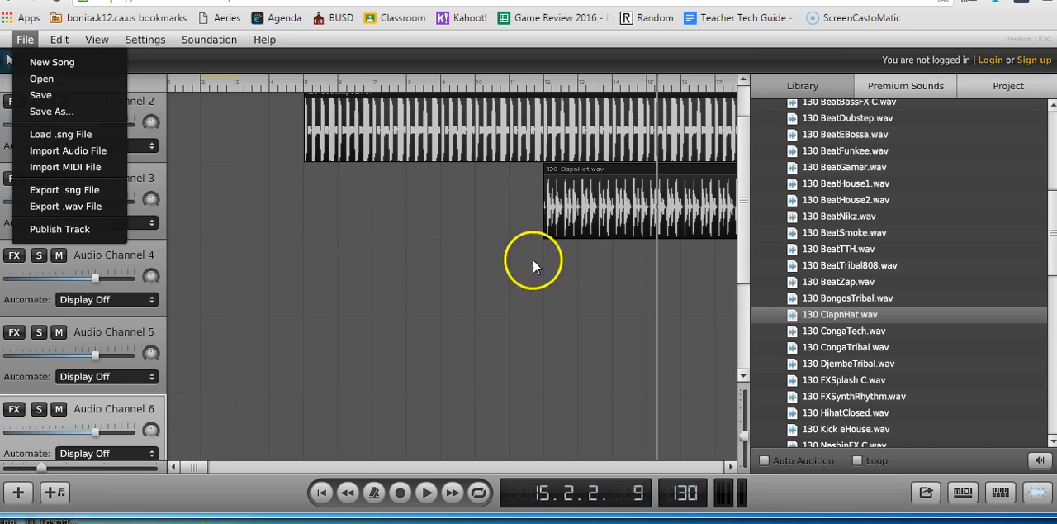
pyautogui.moveTo(66, 206)
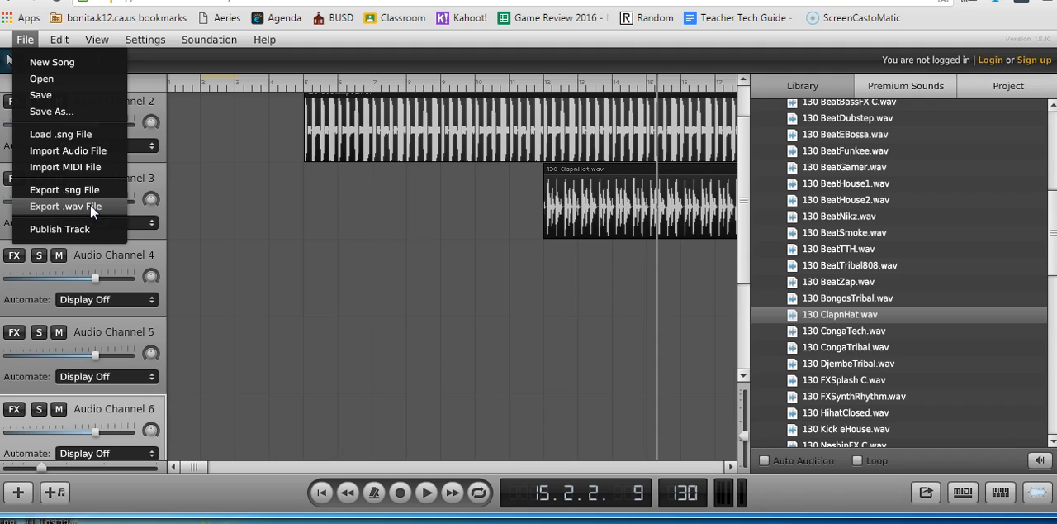
pyautogui.moveTo(73, 205)
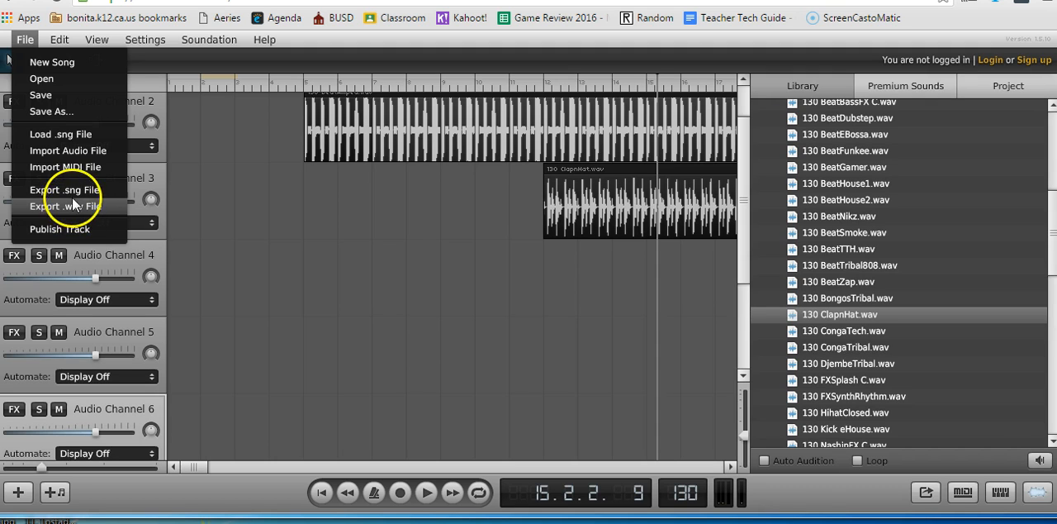
pyautogui.click(64, 189)
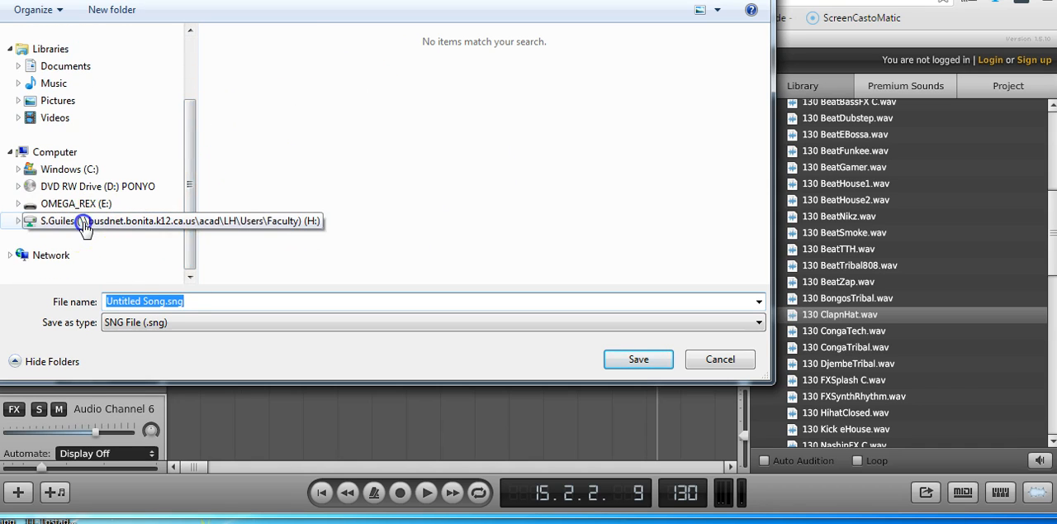
# Step: Save the beat as 'My Cool Hip Hop Beat 130bpm' in the network Period 1 folder
pyautogui.click(79, 221)
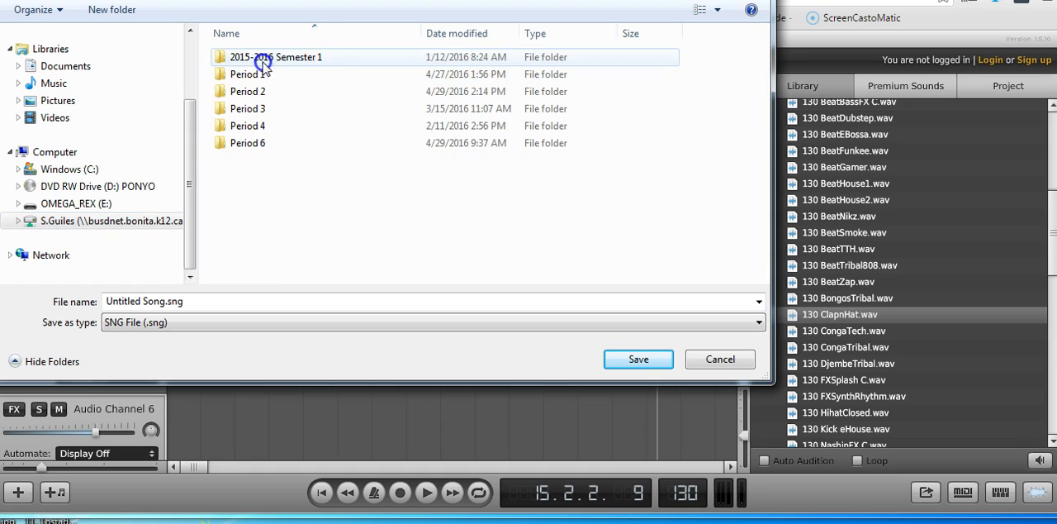
pyautogui.click(247, 73)
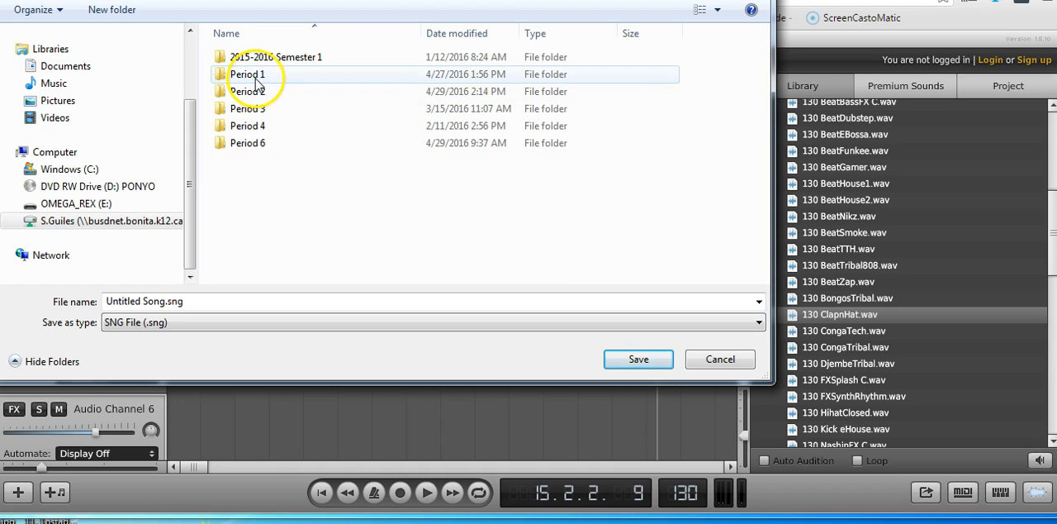
pyautogui.doubleClick(248, 73)
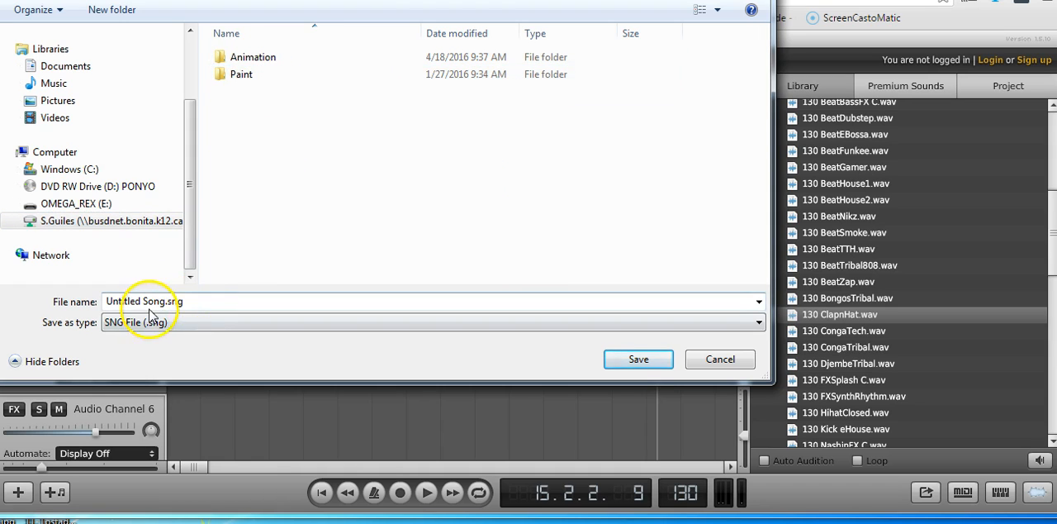
pyautogui.tripleClick(144, 300)
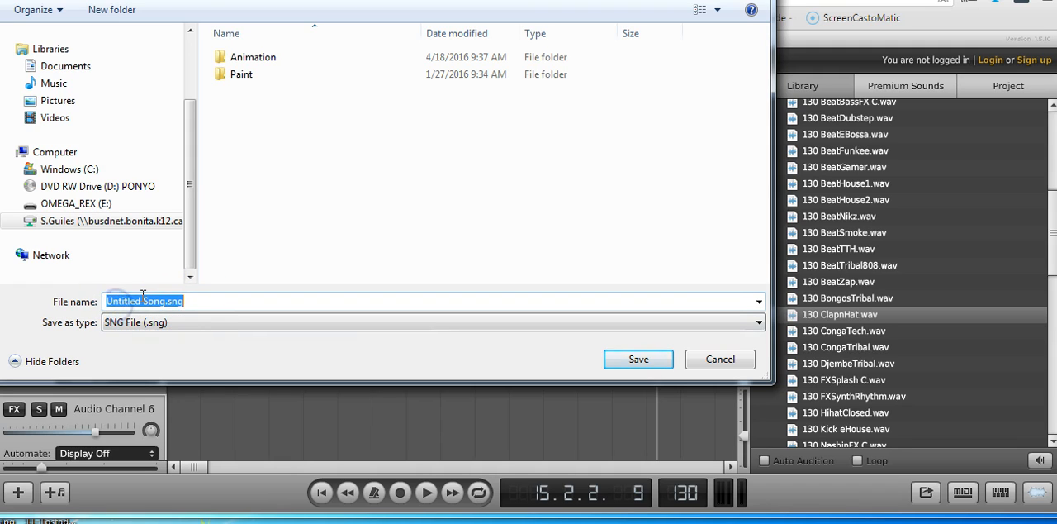
pyautogui.write('My Cool')
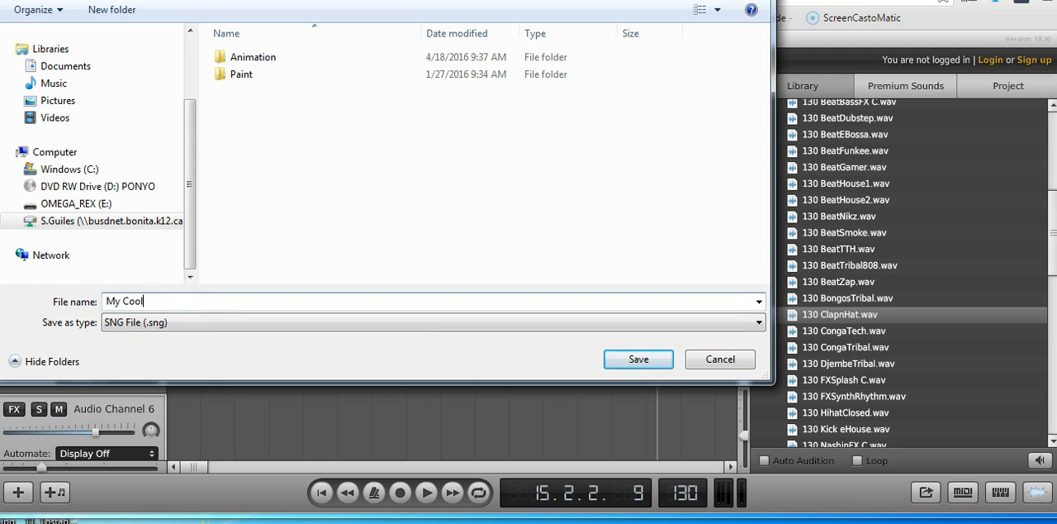
pyautogui.write('Hip Hop Beat')
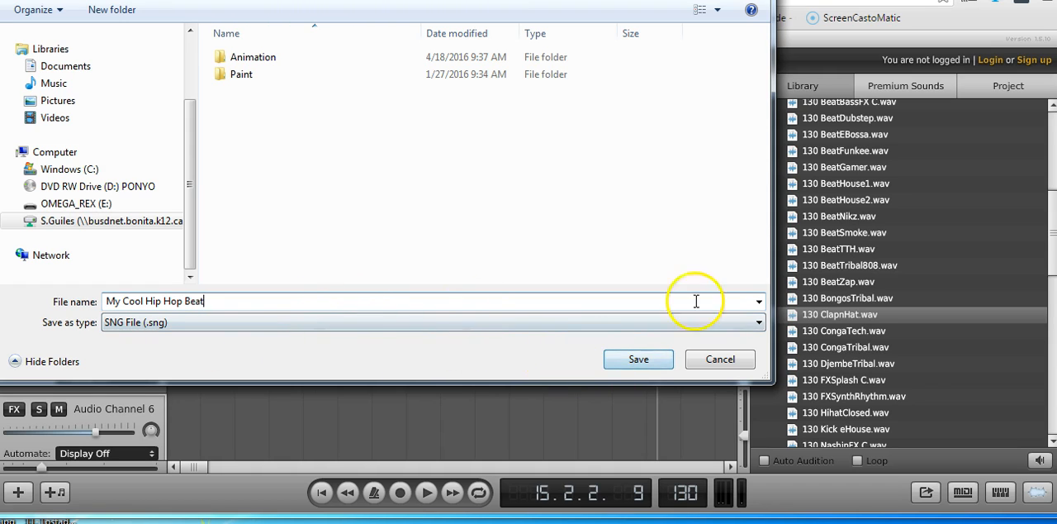
pyautogui.write('130bpm')
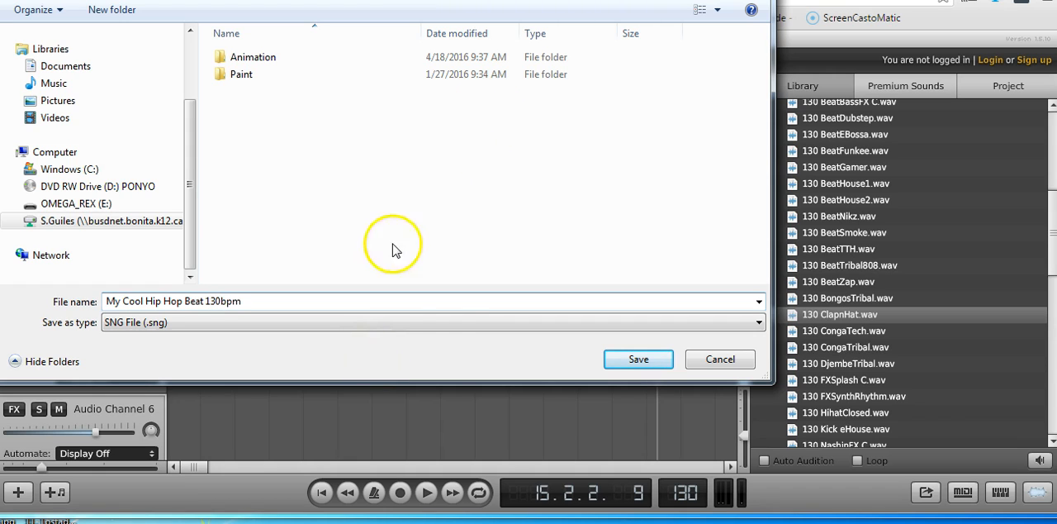
pyautogui.moveTo(669, 322)
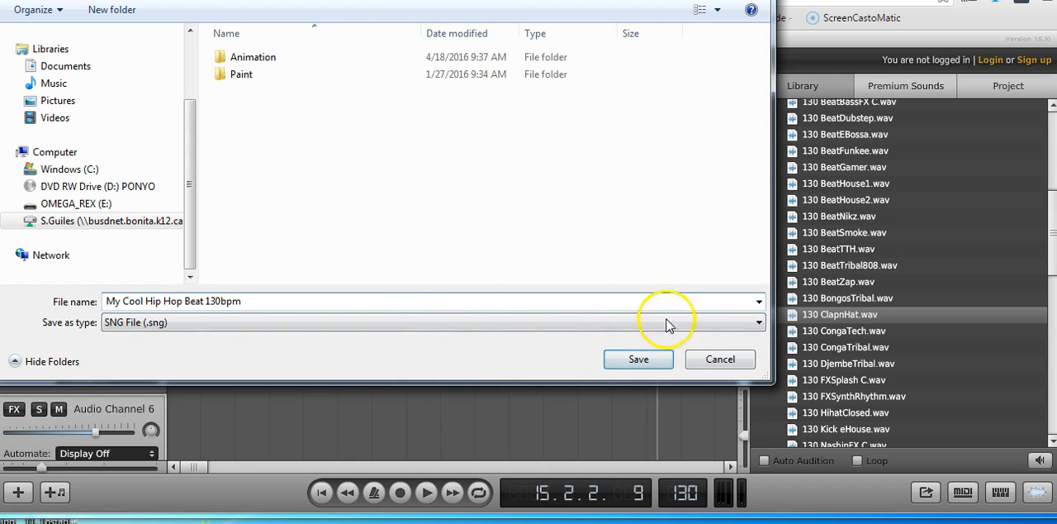
pyautogui.click(637, 359)
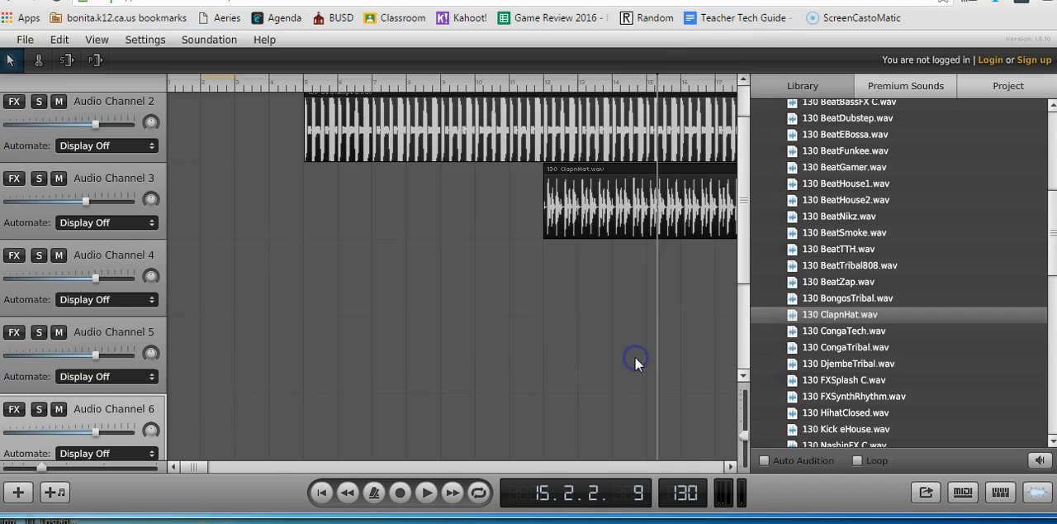
pyautogui.moveTo(136, 8)
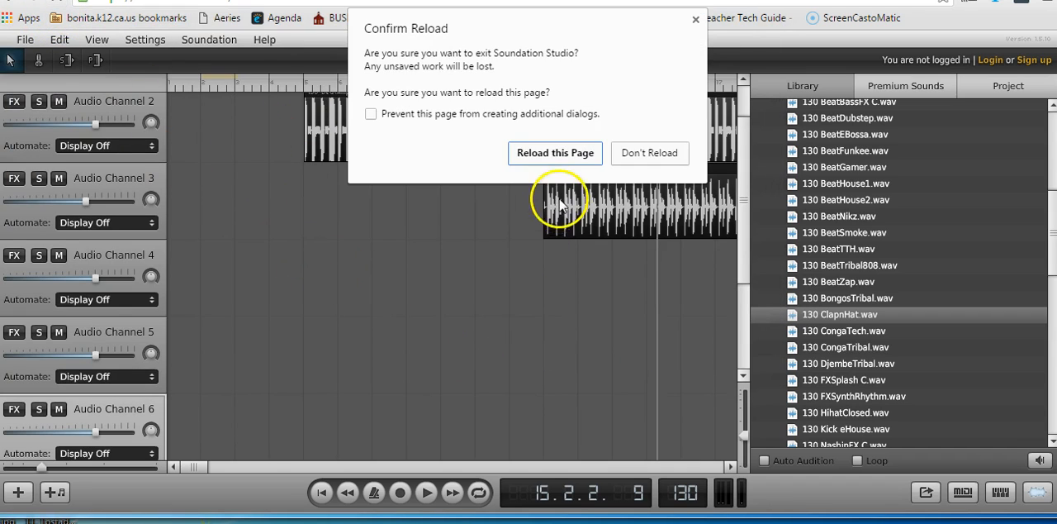
# Step: Confirm the page reload for an empty 125 BPM song, then open the File menu
pyautogui.click(556, 153)
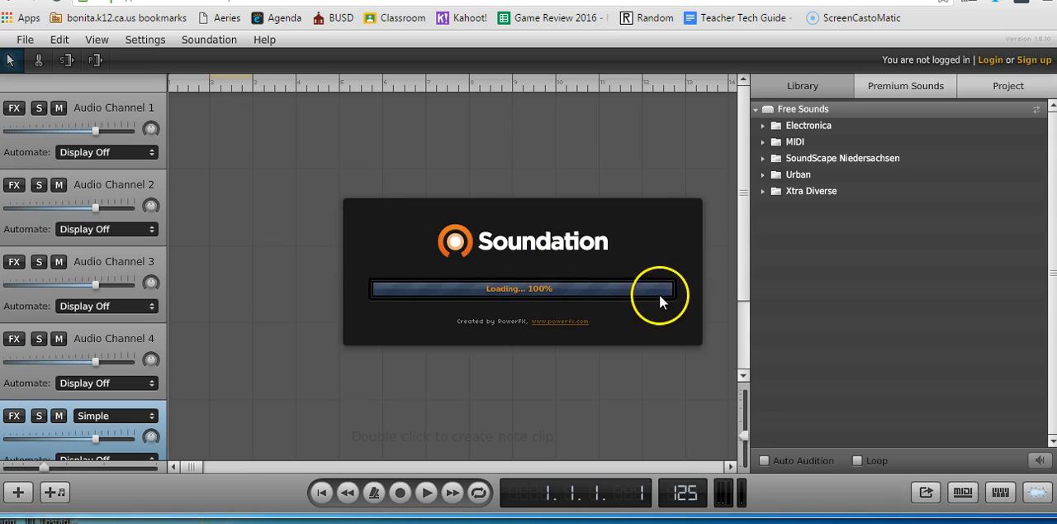
pyautogui.click(25, 39)
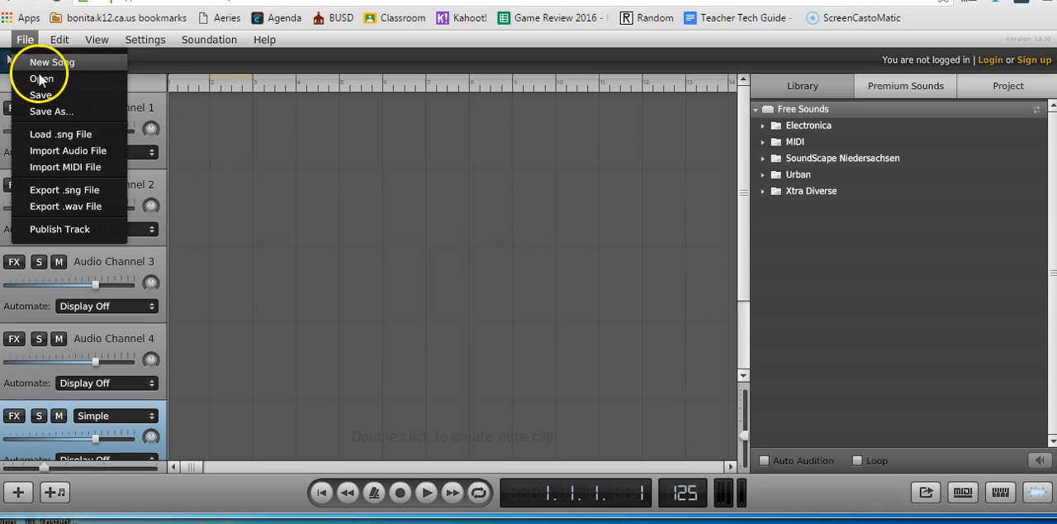
# Step: Open My Cool Hip Hop Beat 130bpm.sng, restoring its three clips at 130 BPM
pyautogui.click(41, 79)
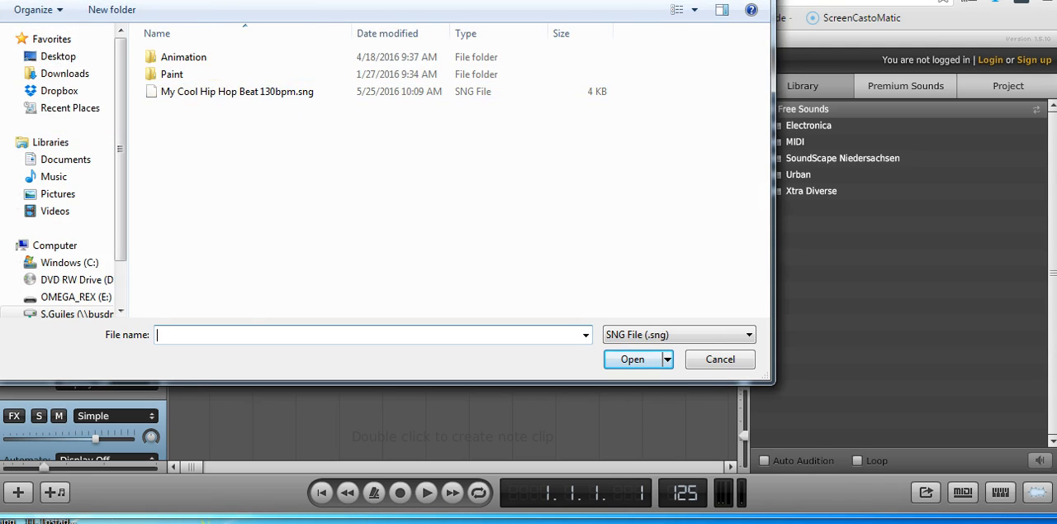
pyautogui.click(237, 91)
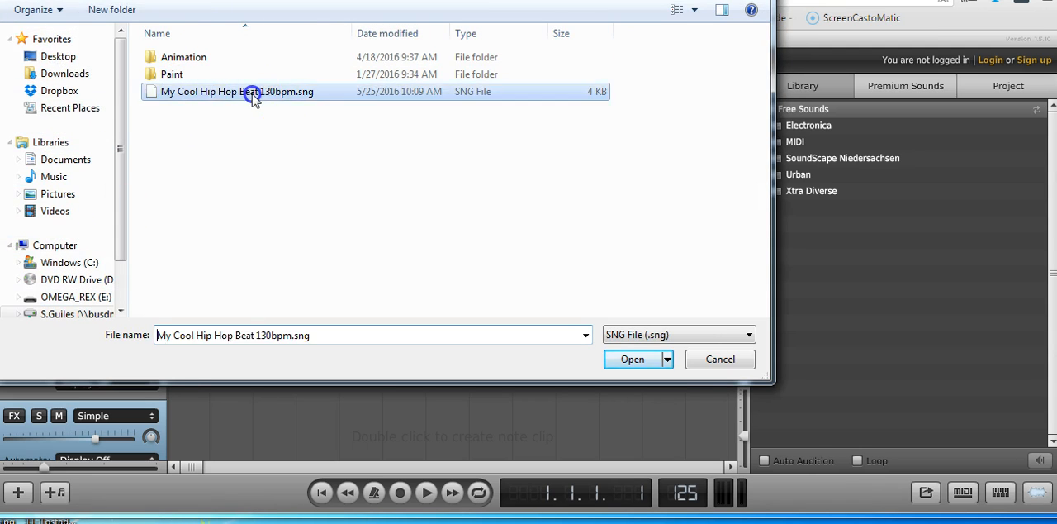
pyautogui.click(633, 358)
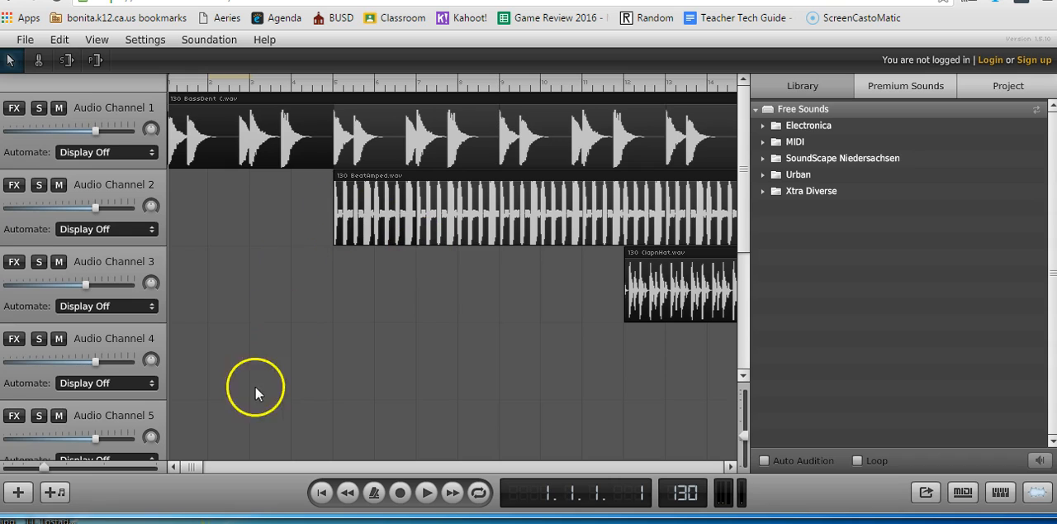
# Step: Export the song as a .wav file and proceed to its save dialog
pyautogui.click(25, 38)
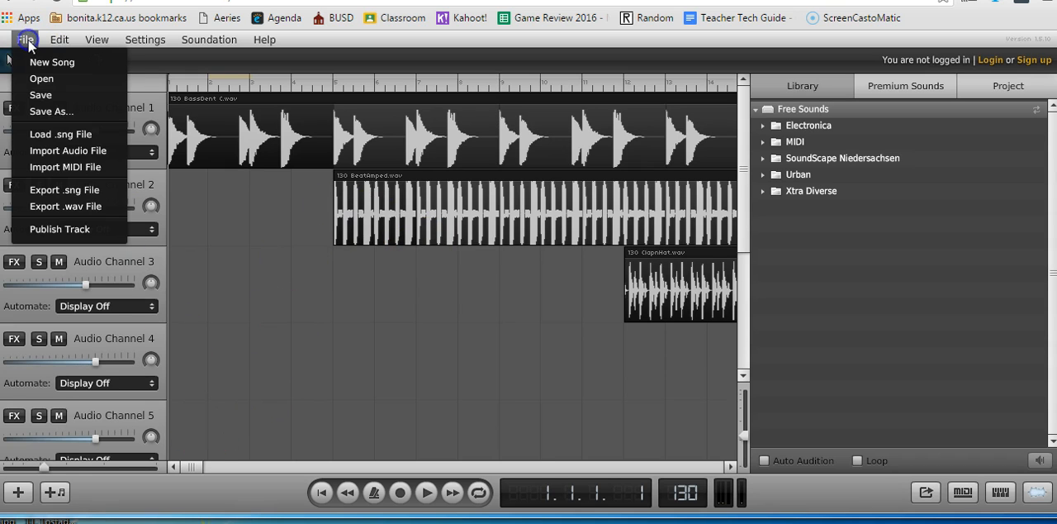
pyautogui.moveTo(65, 205)
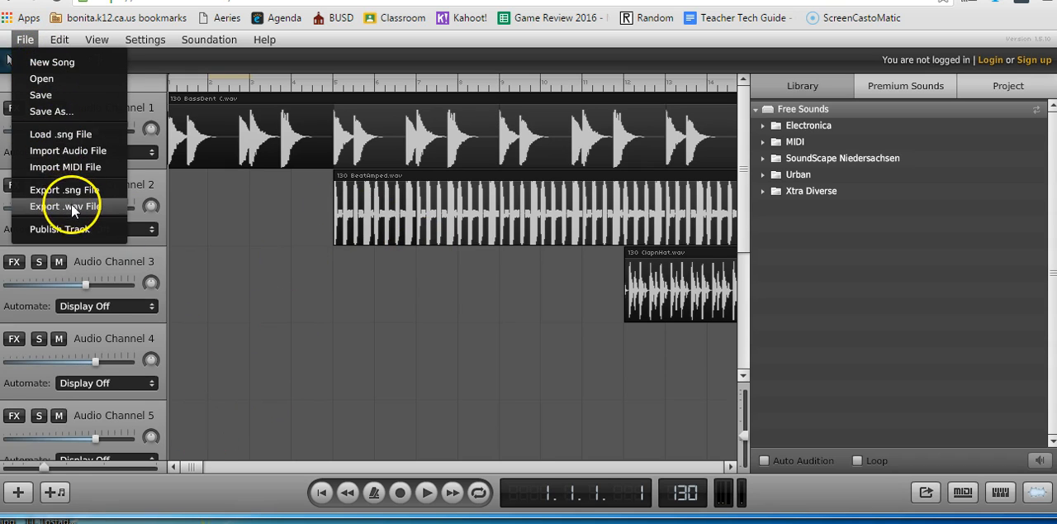
pyautogui.click(64, 206)
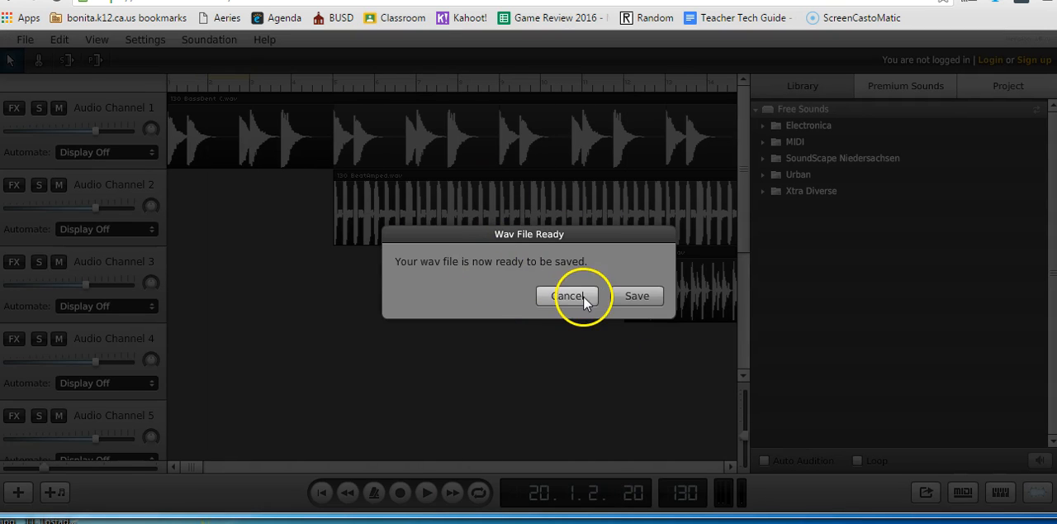
pyautogui.click(637, 295)
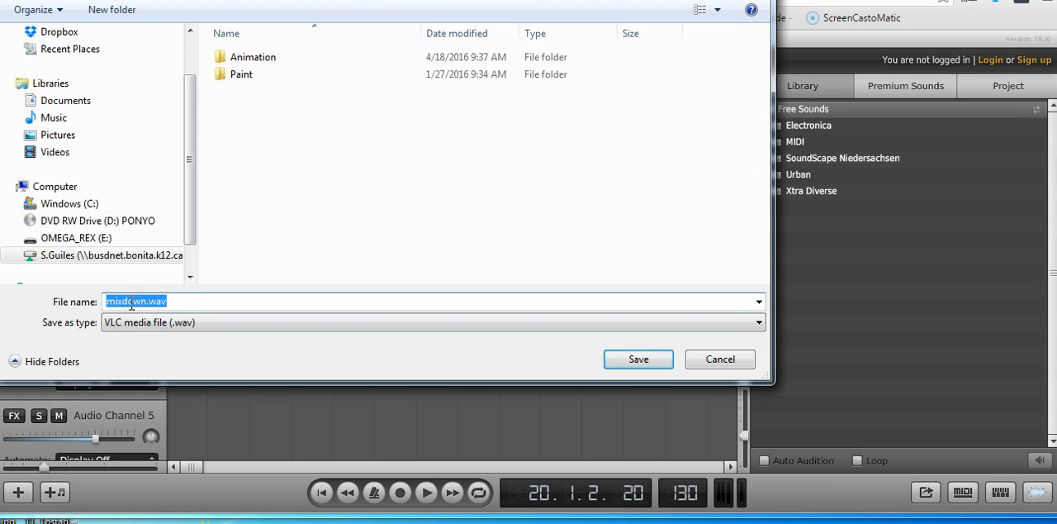
# Step: Replace the default mixdown.wav name with 'Hip Hop Beat 13obpm'
pyautogui.write('Hip Hpo')
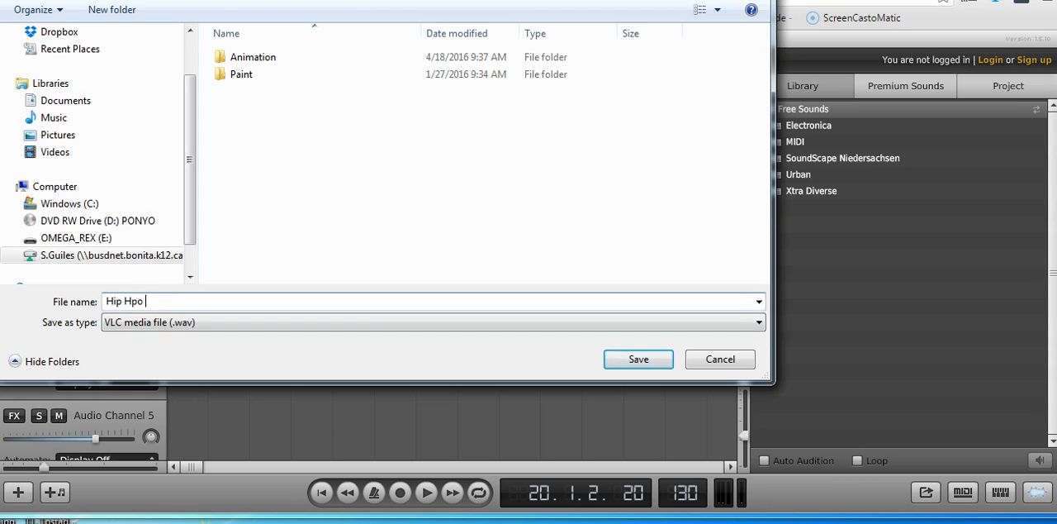
pyautogui.write('Hip Hop Beat')
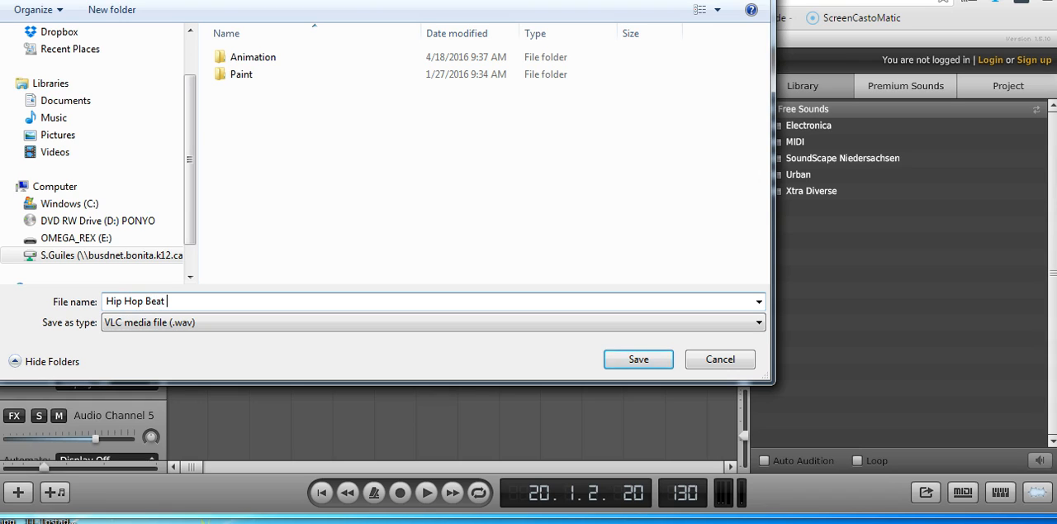
pyautogui.write('1')
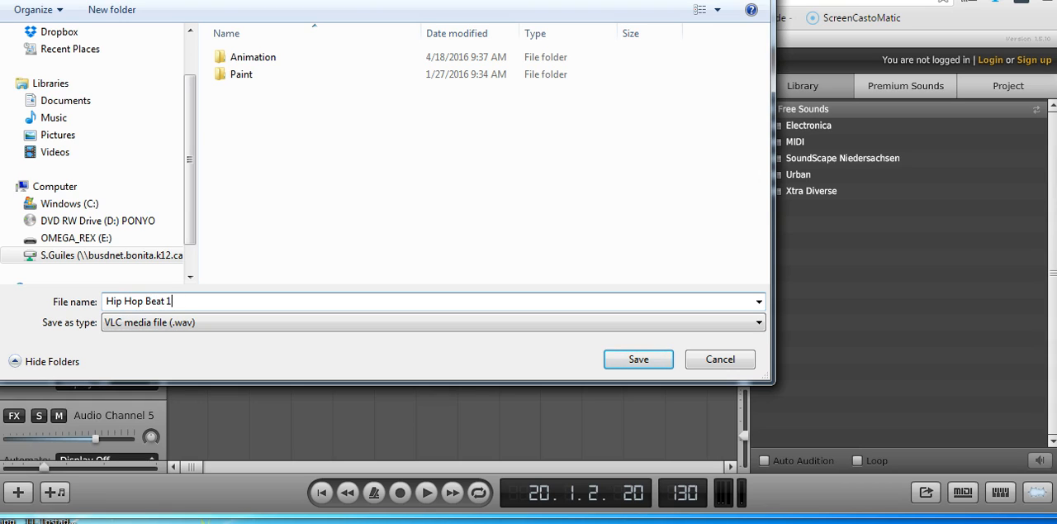
pyautogui.write('3')
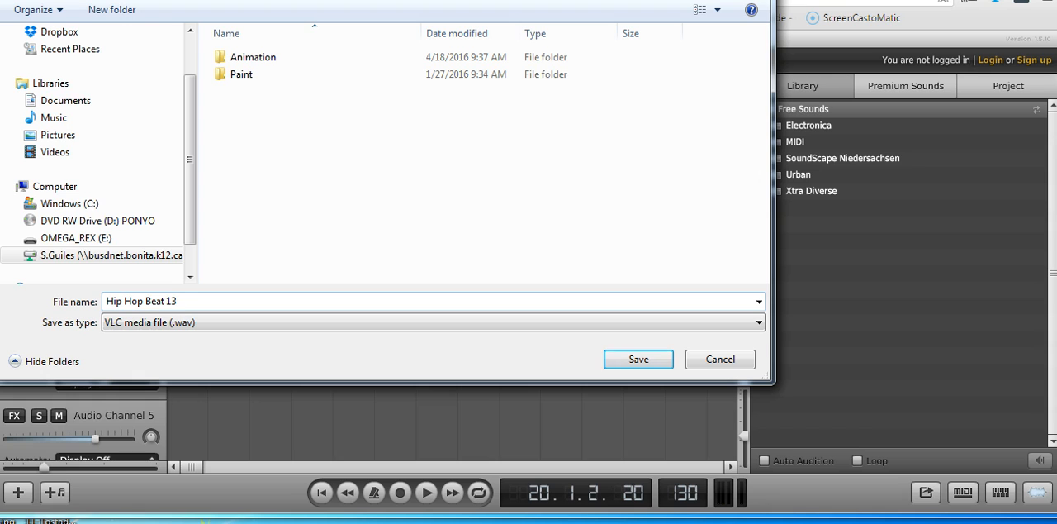
pyautogui.write('obpm')
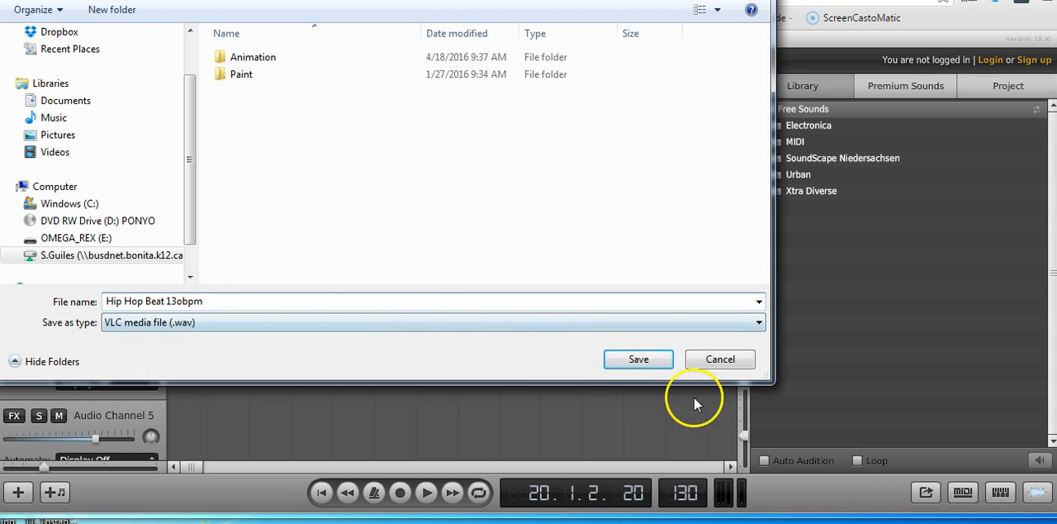